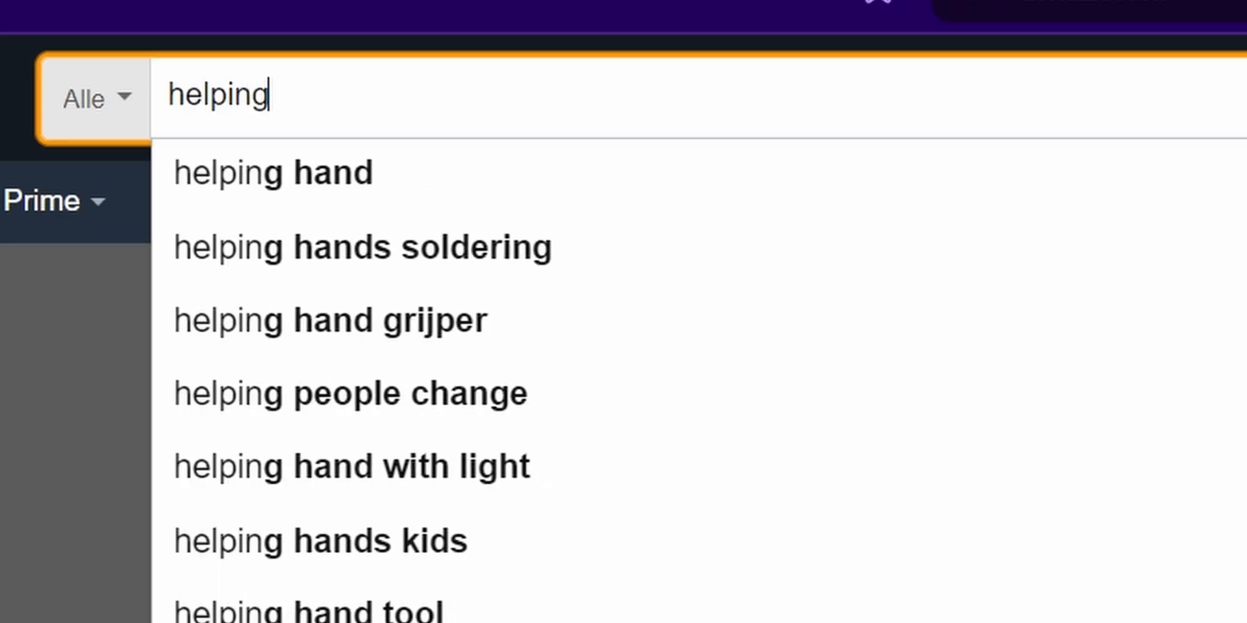
Run the 'helping hands soldering' search to list third-hand soldering stands like Nomiou and Retoo.
left_click(361, 247)
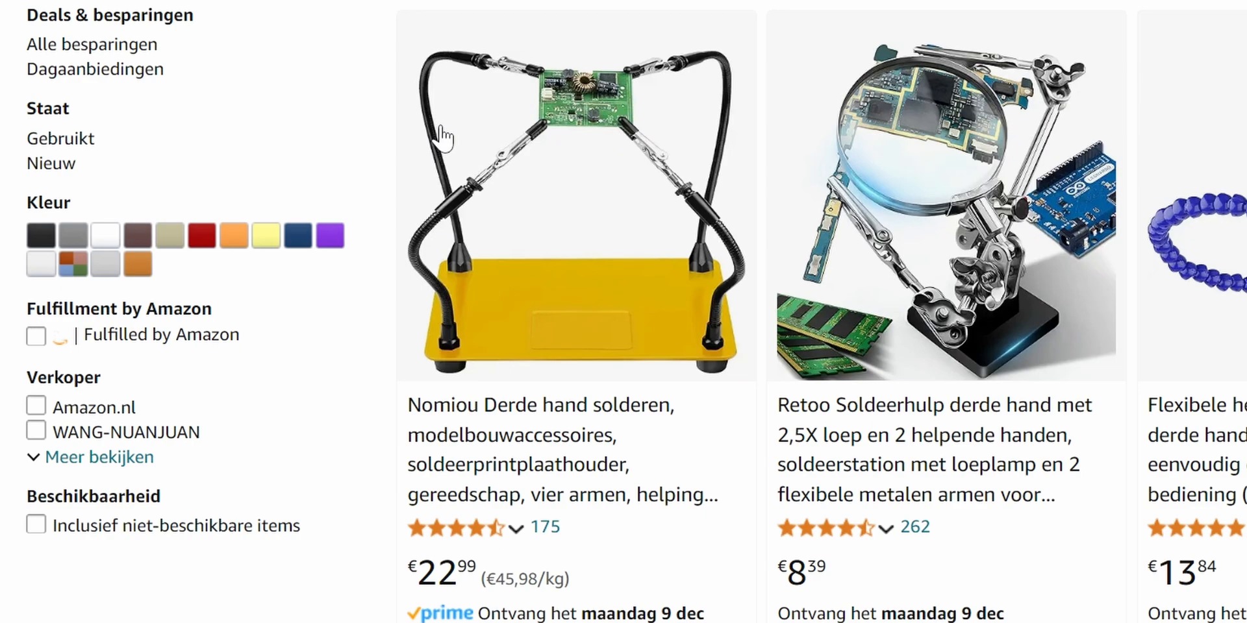